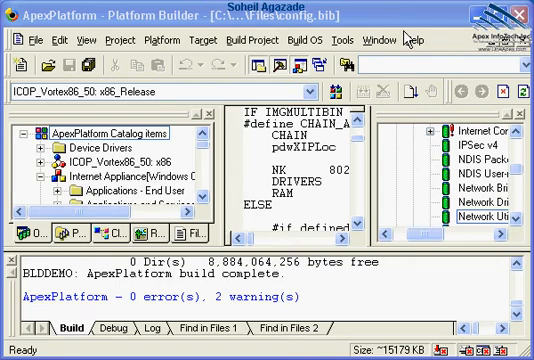
mouse_move(186, 312)
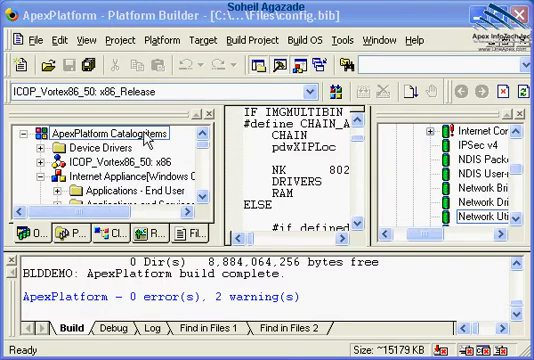
Bring up the Target Device Connectivity Options for the ApexPlatform project.
click(208, 40)
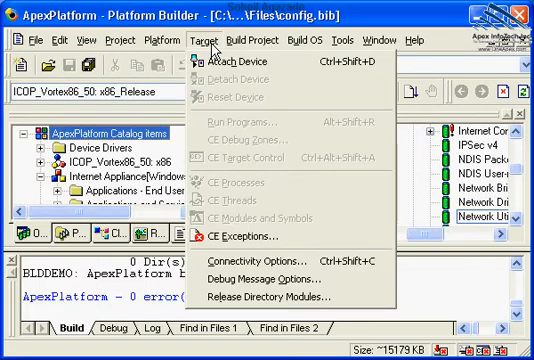
mouse_move(252, 78)
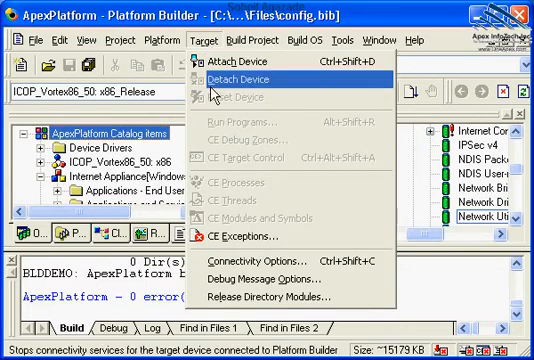
mouse_move(244, 264)
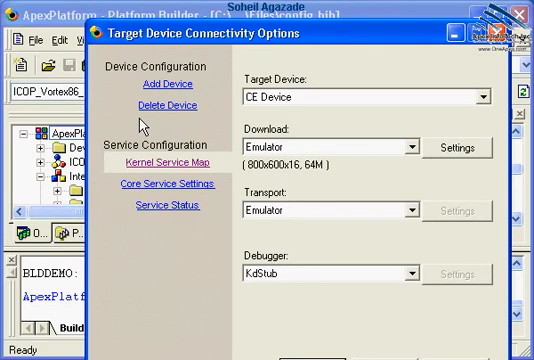
mouse_move(276, 108)
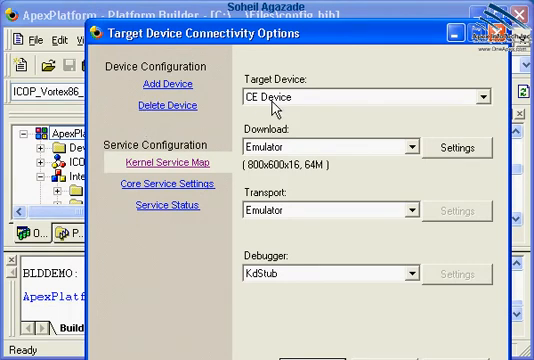
Add a target device named MyApexPlatformDevice with Ethernet download/transport and KdStub debugger.
click(172, 84)
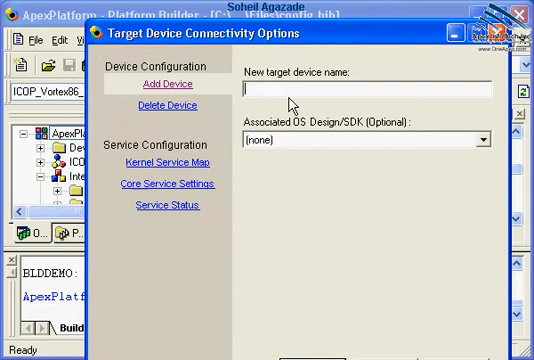
text(MyApex)
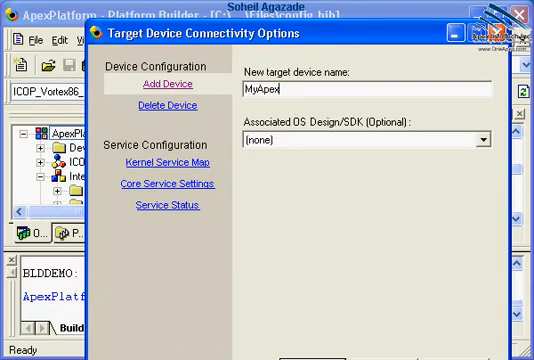
text(Plat)
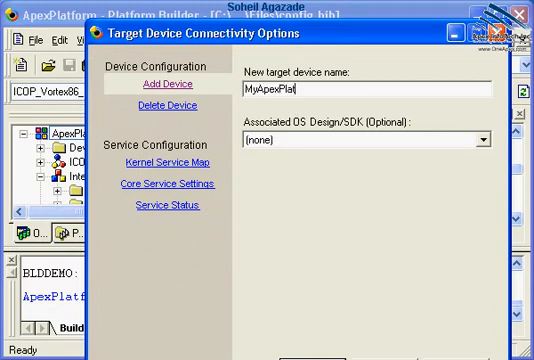
text(tform)
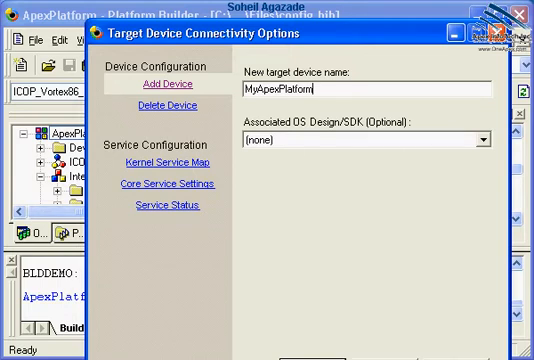
text(Device)
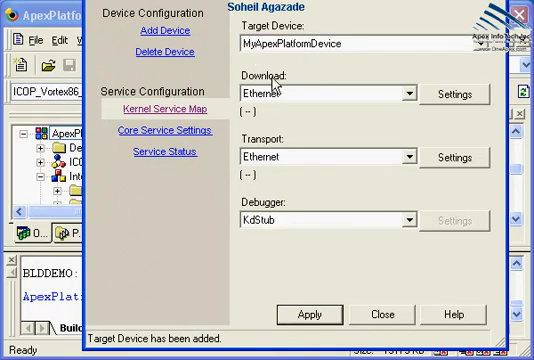
mouse_move(272, 92)
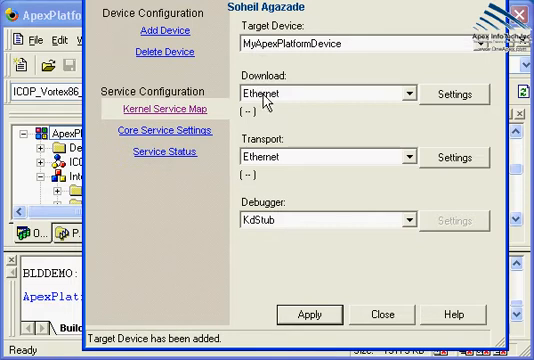
mouse_move(280, 228)
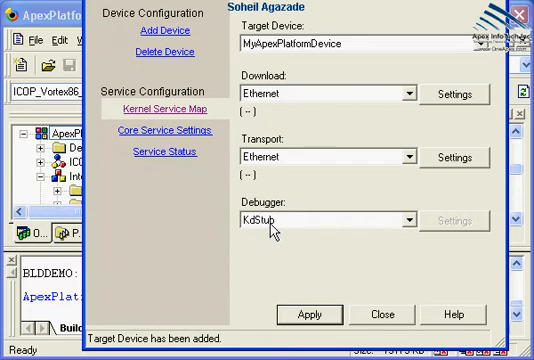
Show the Ethernet download settings for MyApexPlatformDevice, with no boot device listed yet.
click(408, 94)
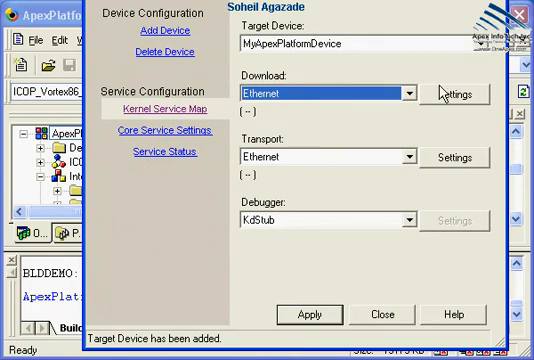
click(456, 92)
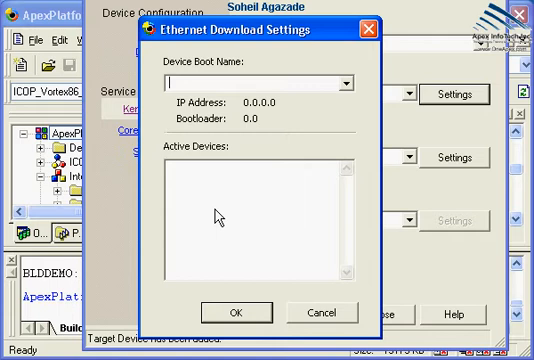
mouse_move(244, 210)
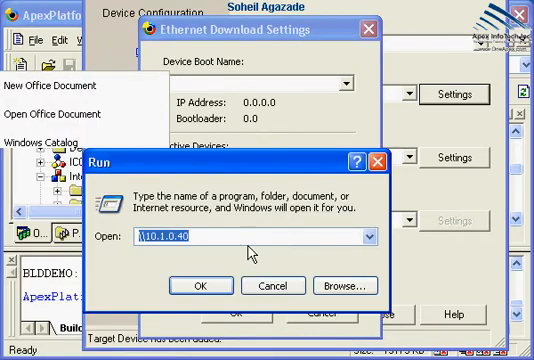
Run ipconfig in a Windows XP command prompt to check the PC's IP address.
click(196, 278)
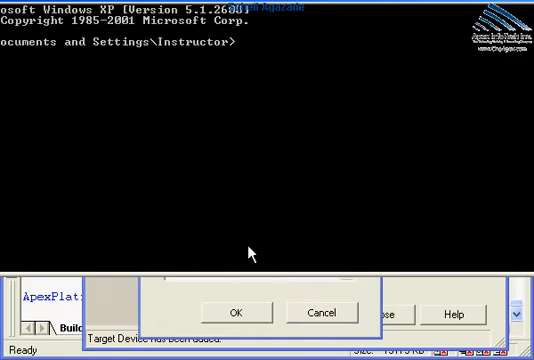
click(240, 312)
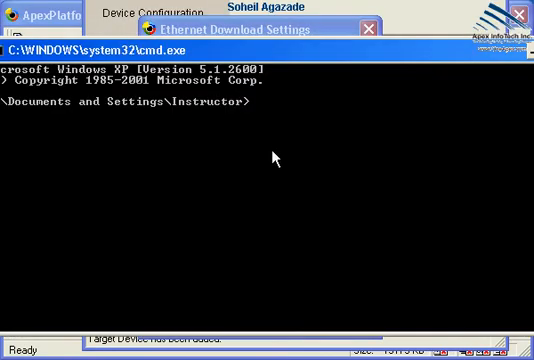
text(ipco)
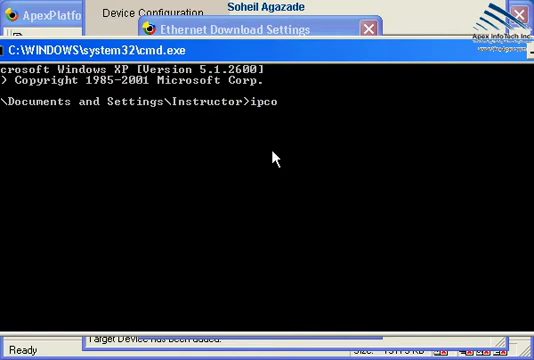
key(Return)
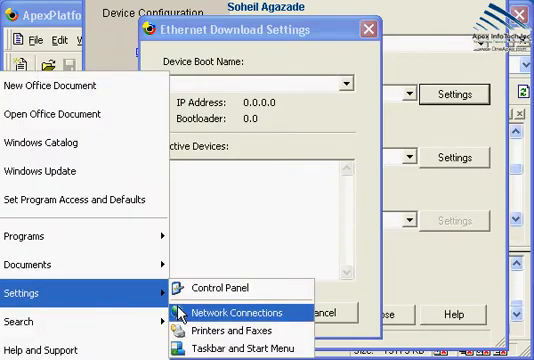
Give Local Area Connection a static 192.168.2 TCP/IP address with mask 255.255.255.0 and gateway.
click(238, 312)
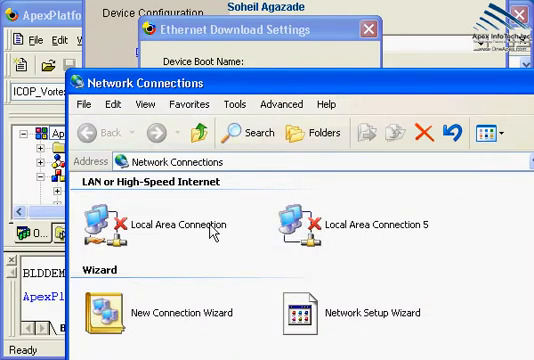
double_click(144, 222)
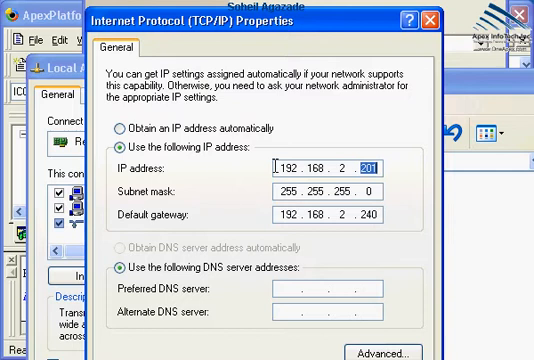
click(288, 160)
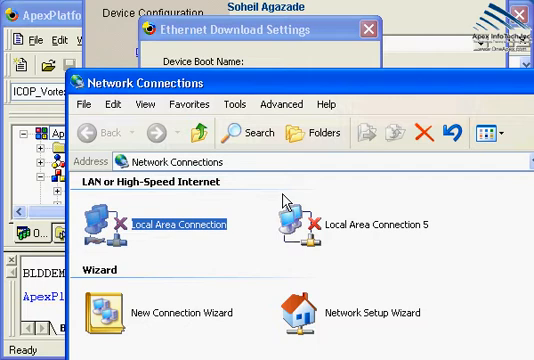
mouse_move(100, 296)
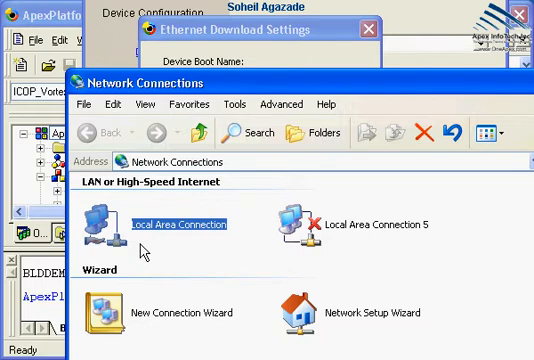
mouse_move(96, 112)
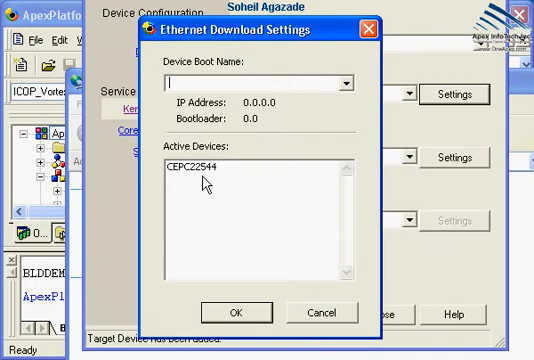
Select active device CEPC22544 at 192.168.2.66 as the Ethernet download target.
click(244, 164)
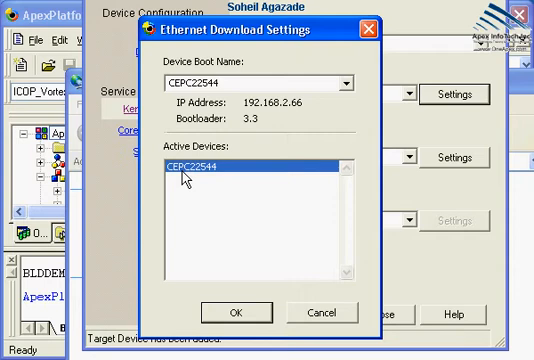
mouse_move(204, 184)
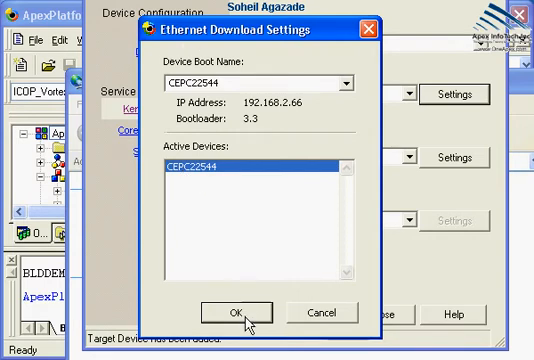
click(248, 312)
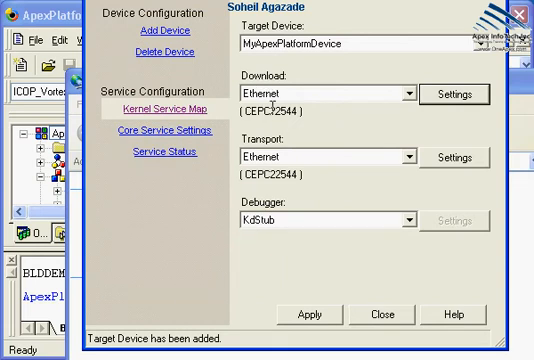
mouse_move(224, 292)
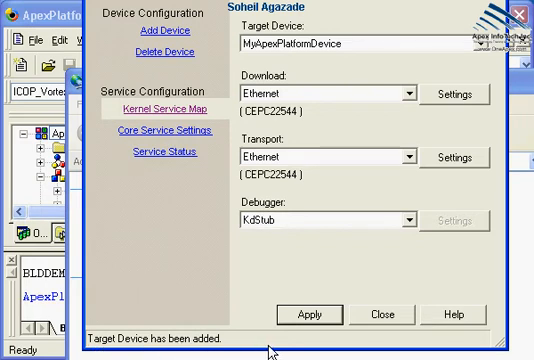
Apply core service settings: always download the image with KITL enabled.
click(168, 136)
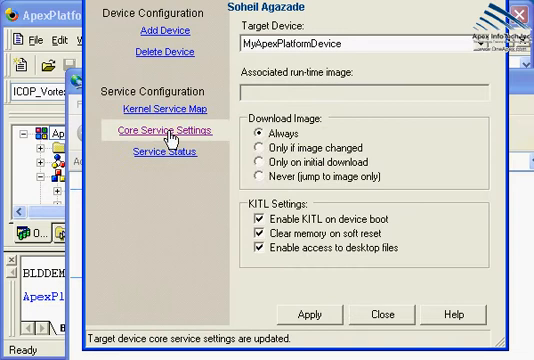
mouse_move(278, 32)
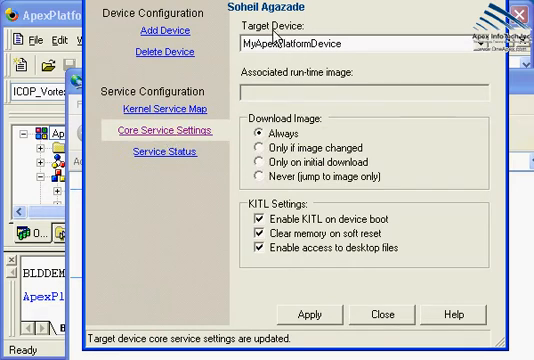
mouse_move(284, 224)
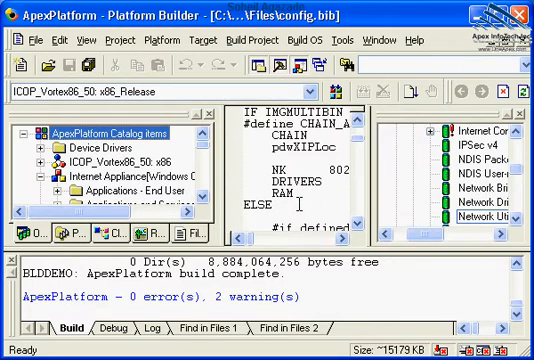
mouse_move(160, 40)
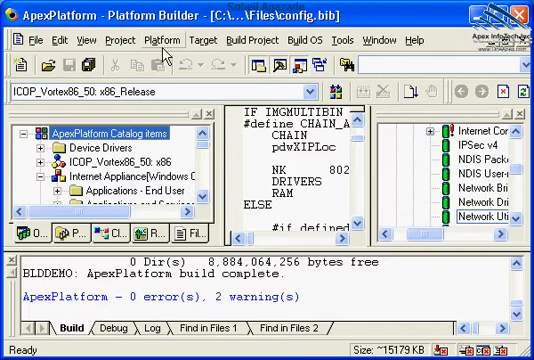
Attach the device from the Target menu so the Windows CE image boots with debug output.
click(108, 40)
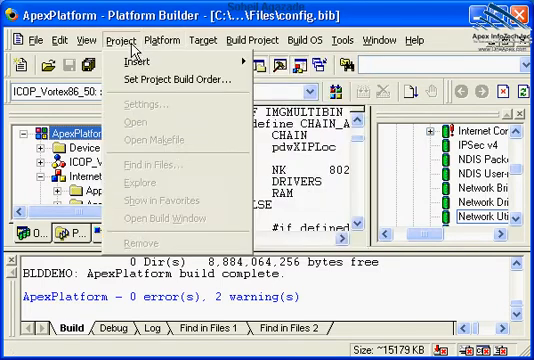
click(244, 40)
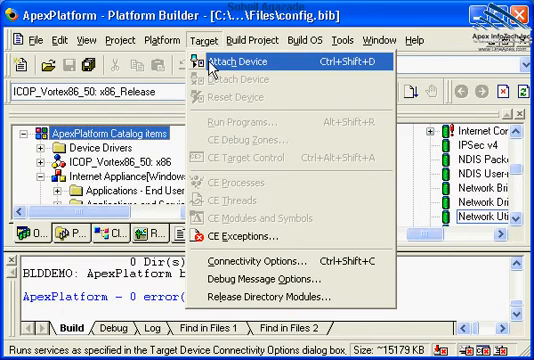
click(228, 62)
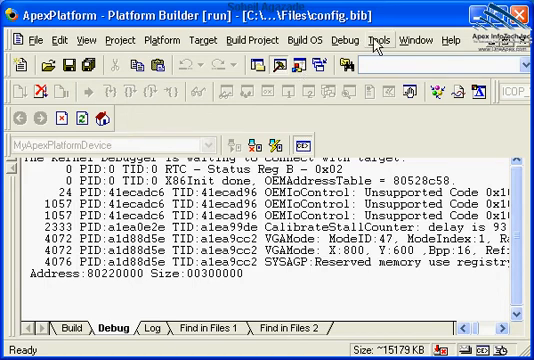
Launch Remote Zoom-in and pass the Default Device's KITL transport test with the CESH server.
click(378, 42)
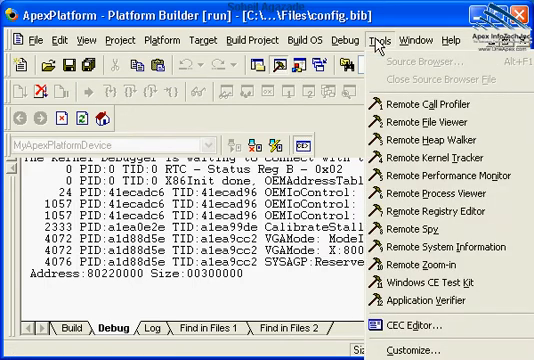
mouse_move(420, 62)
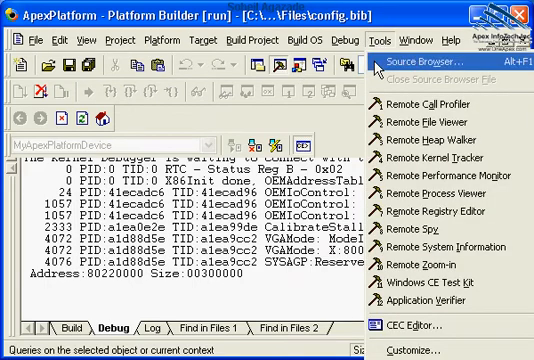
mouse_move(436, 266)
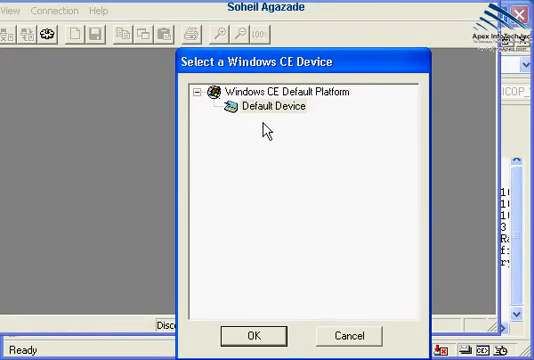
click(268, 106)
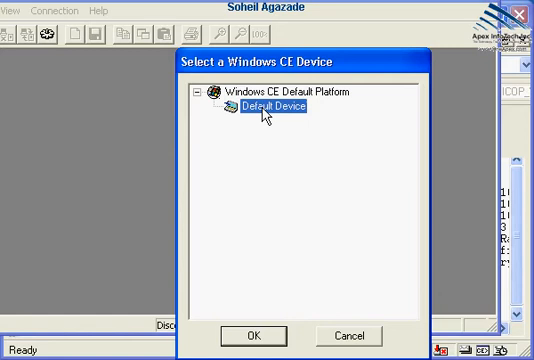
click(58, 10)
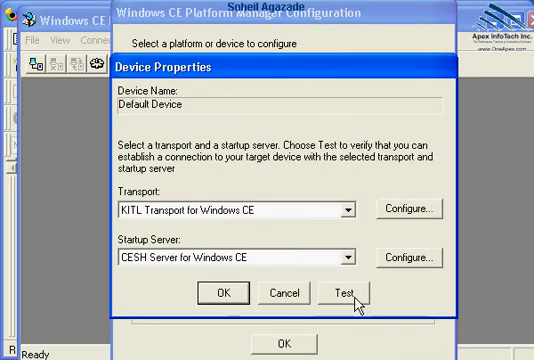
click(356, 292)
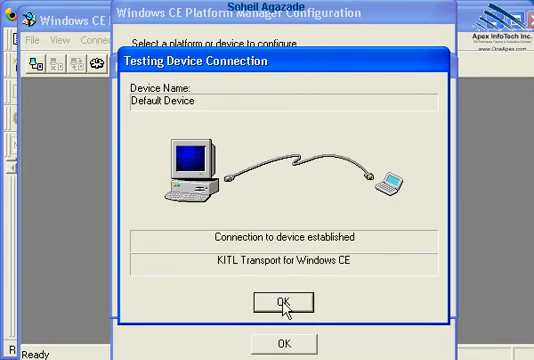
click(280, 300)
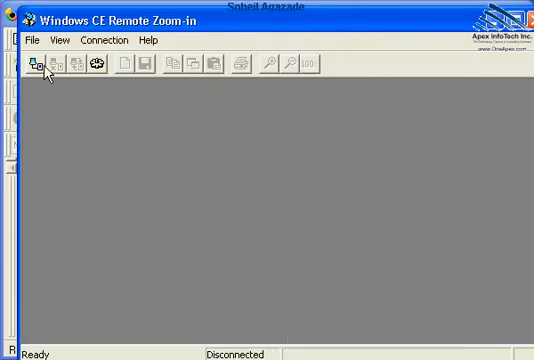
mouse_move(88, 304)
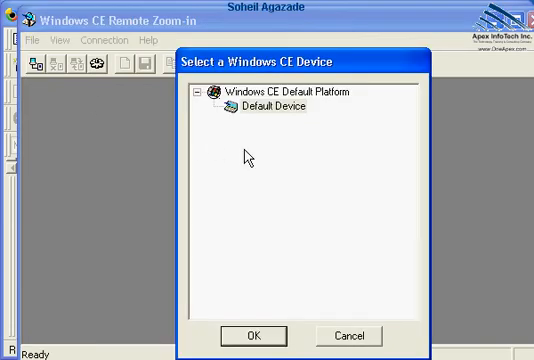
Connect Remote Zoom-in to the Default Device to view its Windows CE desktop.
click(256, 336)
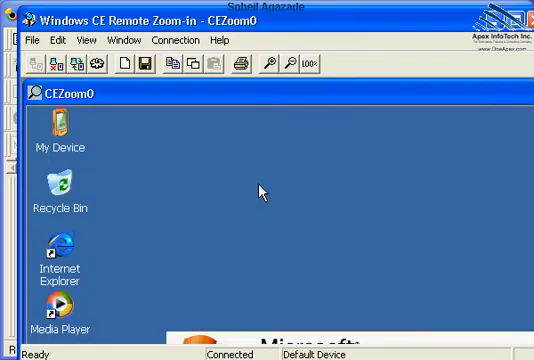
mouse_move(338, 76)
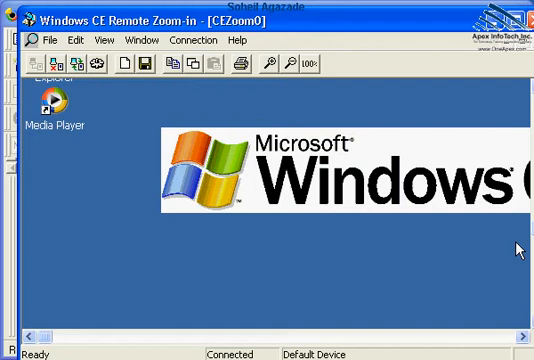
mouse_move(356, 78)
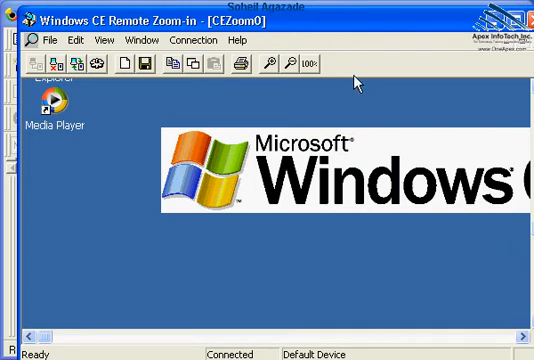
mouse_move(84, 68)
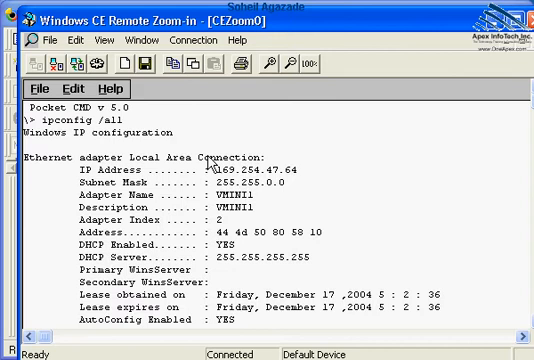
mouse_move(252, 260)
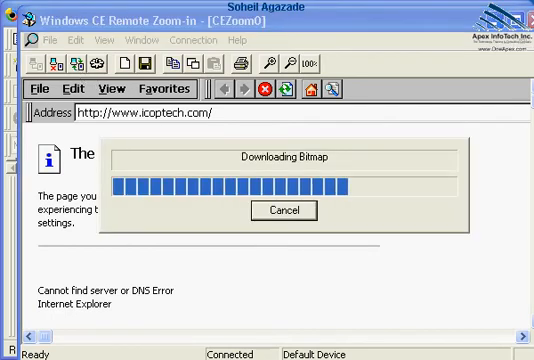
Reach Network and Dial-up Connections from the device's Start menu and open the VMINI1 adapter settings.
click(284, 212)
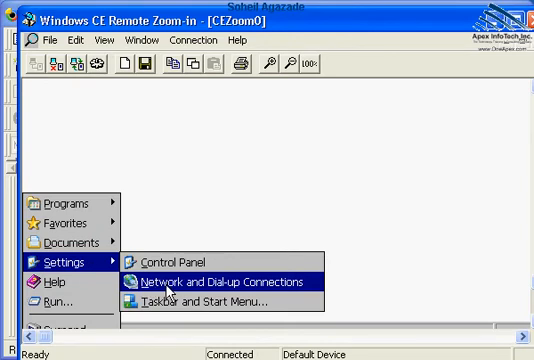
mouse_move(198, 280)
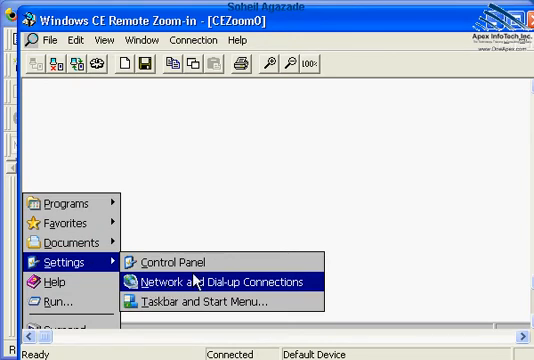
click(220, 280)
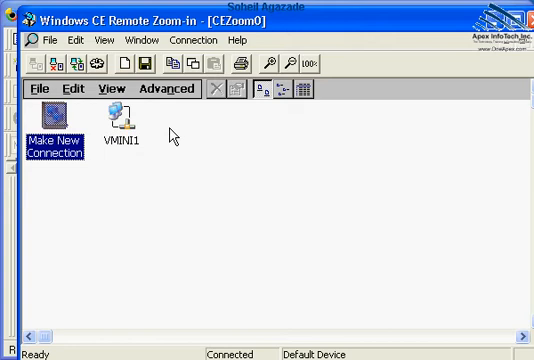
mouse_move(76, 64)
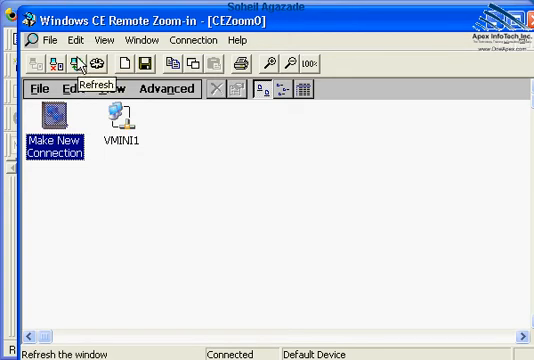
double_click(122, 124)
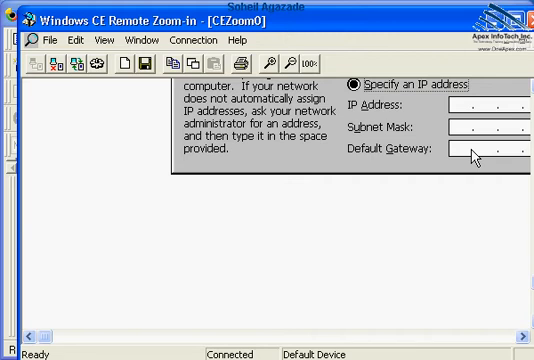
mouse_move(412, 116)
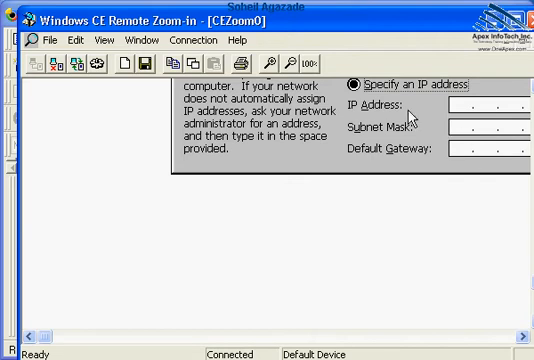
mouse_move(82, 62)
text(192.168. 2 . 1)
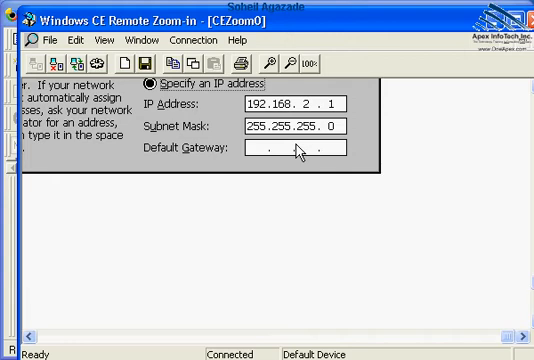
mouse_move(300, 152)
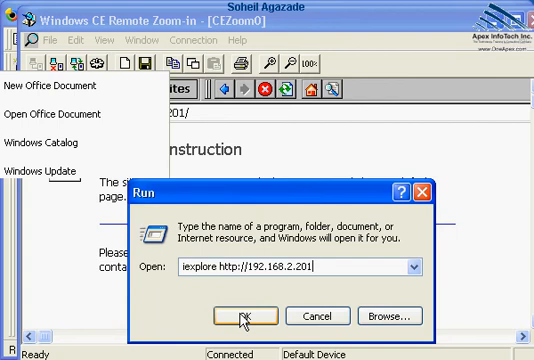
click(248, 316)
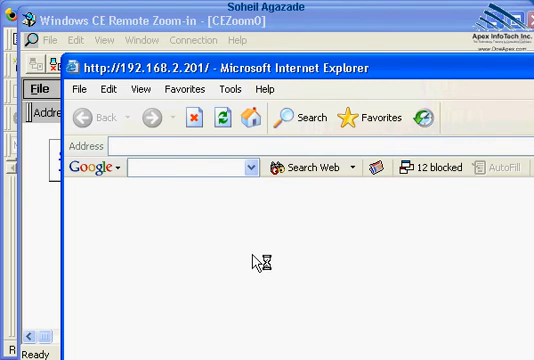
mouse_move(224, 144)
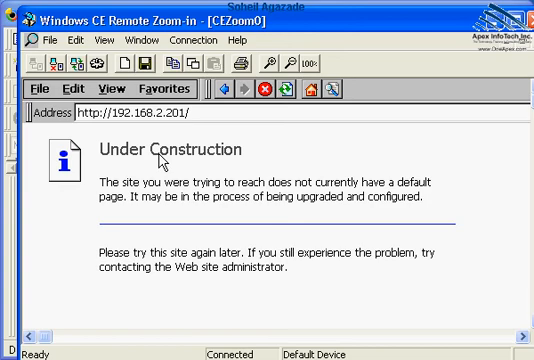
mouse_move(492, 90)
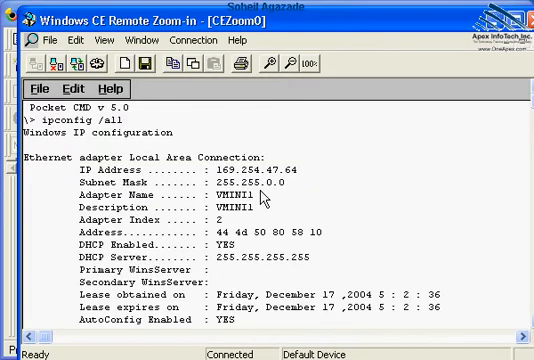
Scroll the ipconfig /all output to reveal host name WindowsCE with routing and proxy disabled.
scroll(down, 3)
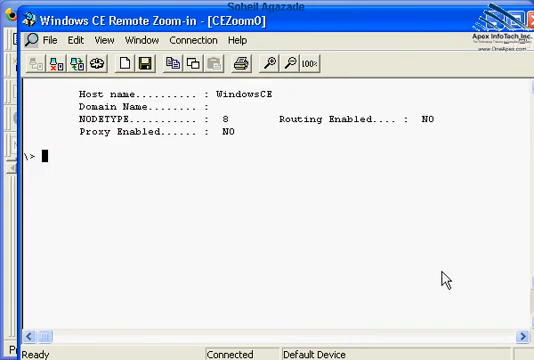
mouse_move(242, 40)
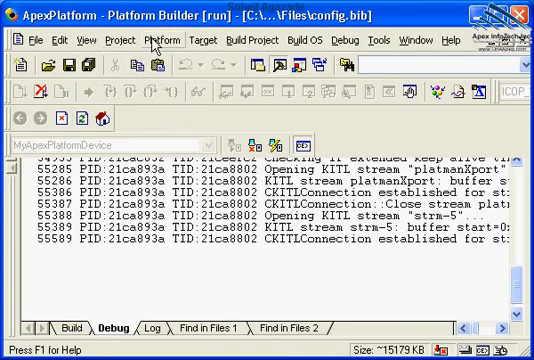
Run HelloFromApex.exe on the device via Target > Run Programs, displaying Hello World!
click(204, 40)
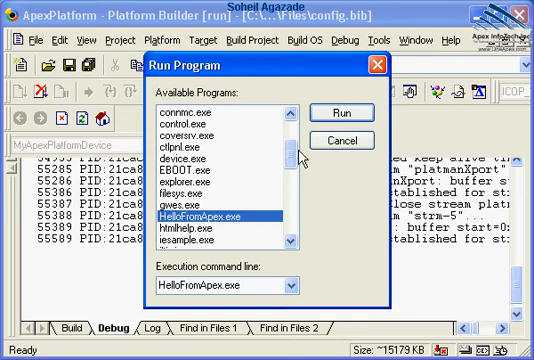
click(340, 112)
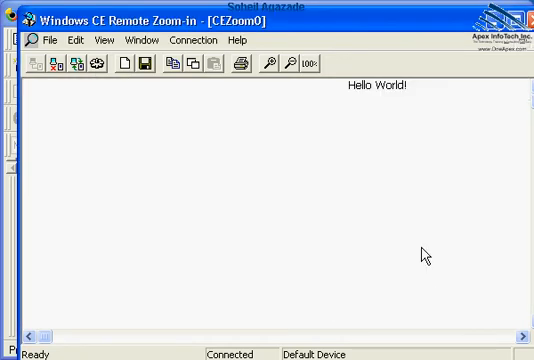
mouse_move(400, 108)
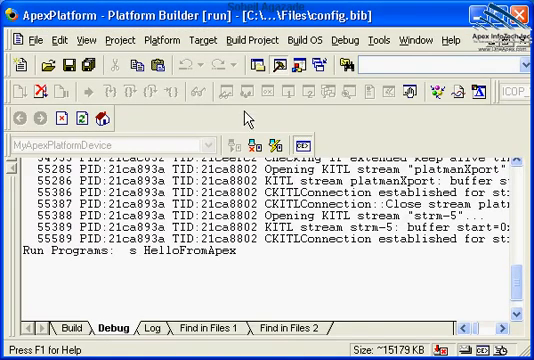
Start cmd from the CE Target Control shell with 's cmd', bringing up Pocket CMD v5.0.
click(212, 40)
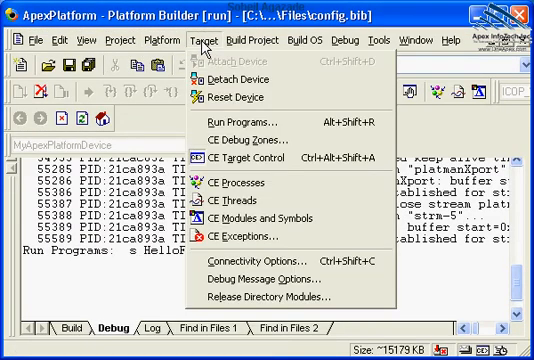
mouse_move(250, 156)
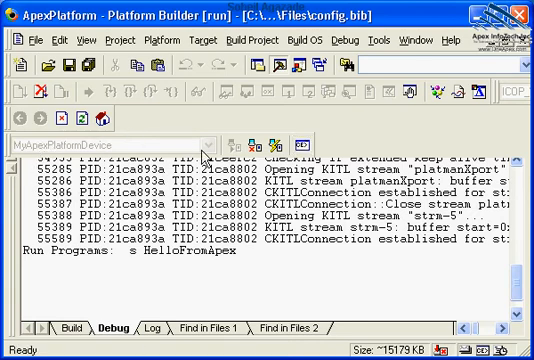
mouse_move(496, 118)
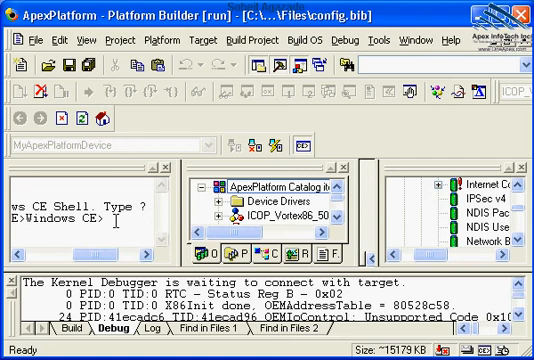
text(s)
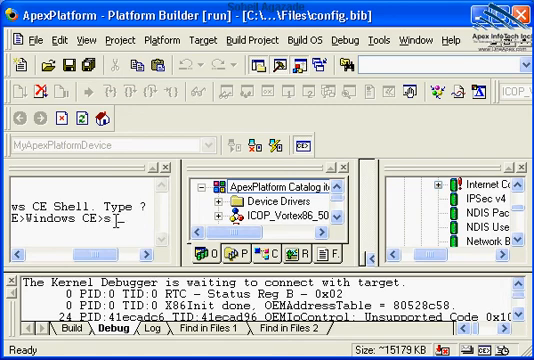
text(cmd)
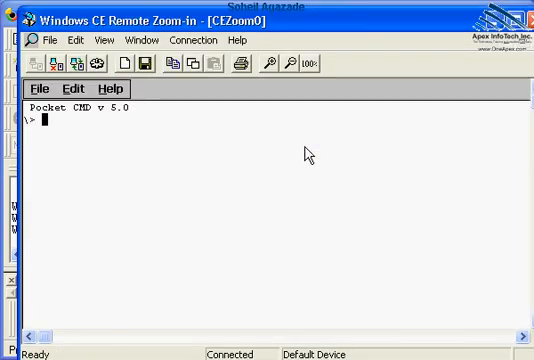
mouse_move(138, 144)
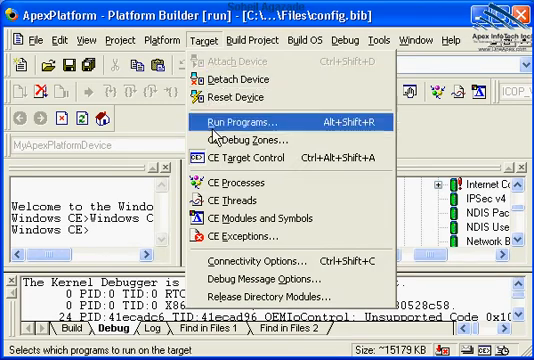
Show CE Processes for the device and select the cmd.exe entry.
click(240, 184)
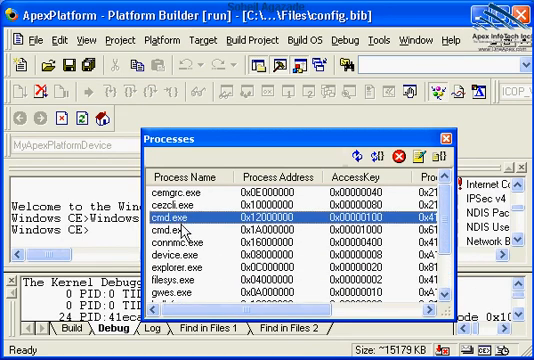
click(200, 228)
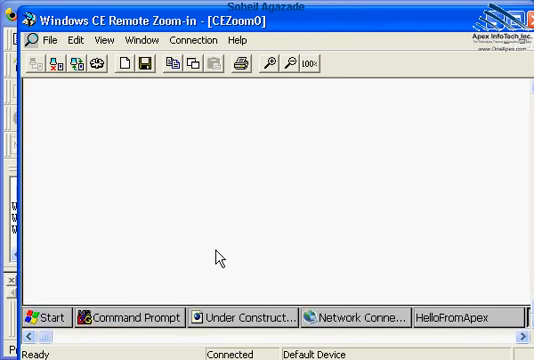
mouse_move(218, 258)
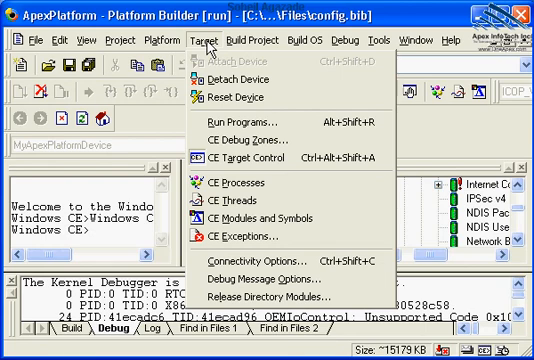
mouse_move(230, 236)
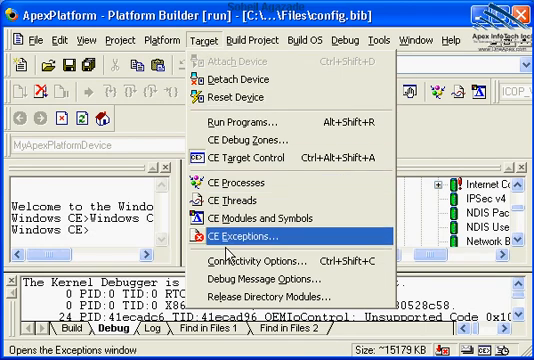
mouse_move(232, 76)
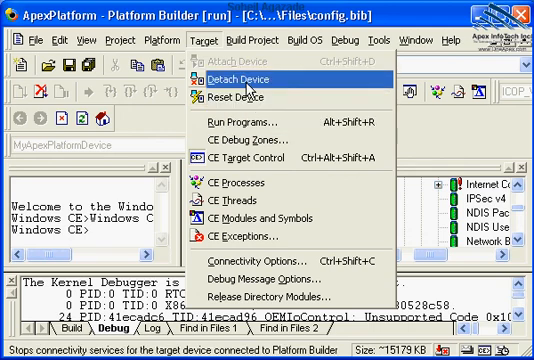
Reset the device via Target > Reset Device and confirm the prompt.
click(228, 94)
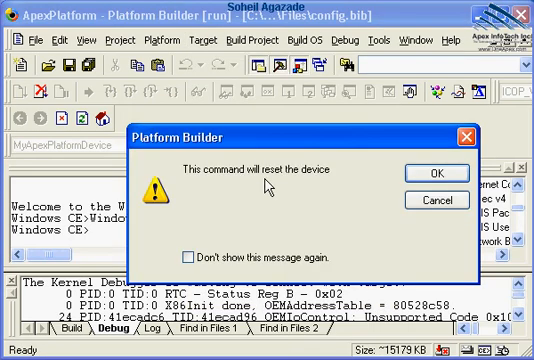
click(424, 172)
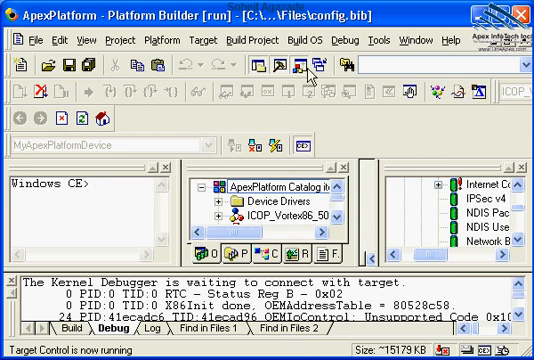
mouse_move(276, 176)
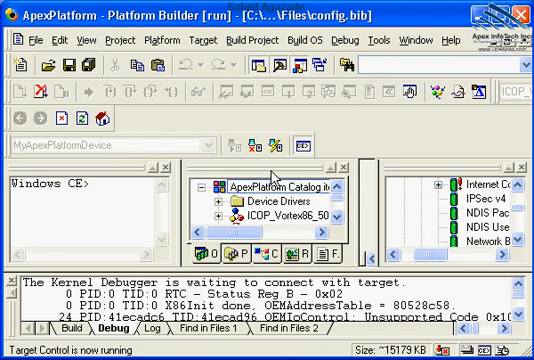
mouse_move(214, 56)
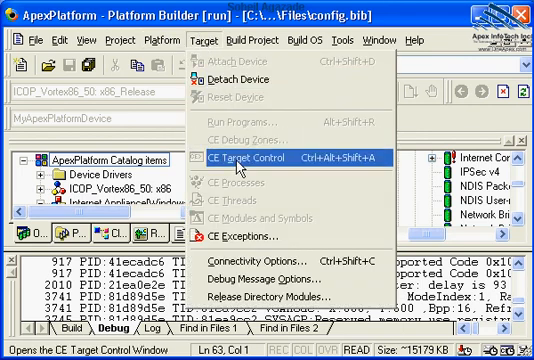
mouse_move(240, 78)
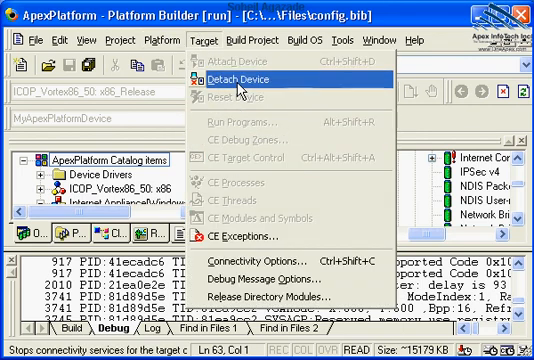
Detach from the target device via Target > Detach Device.
click(236, 74)
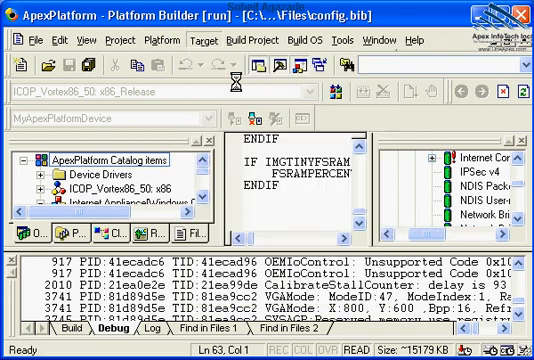
click(210, 44)
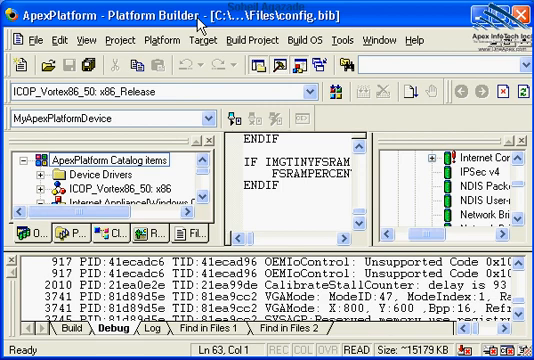
Show Connectivity Options and the Download (Ethernet) settings for MyApexPlatformDevice, IP 0.0.0.0.
click(214, 38)
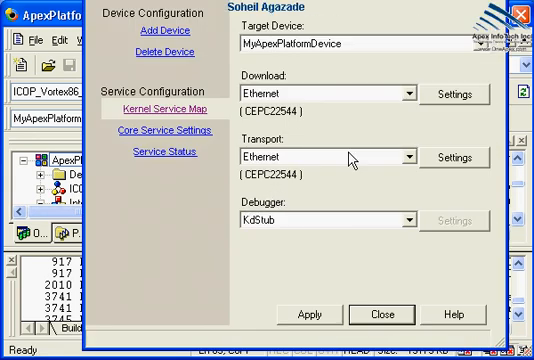
click(460, 92)
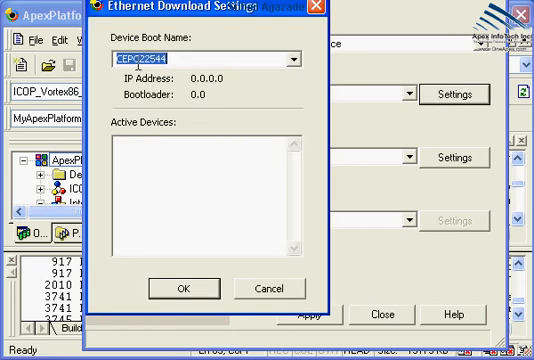